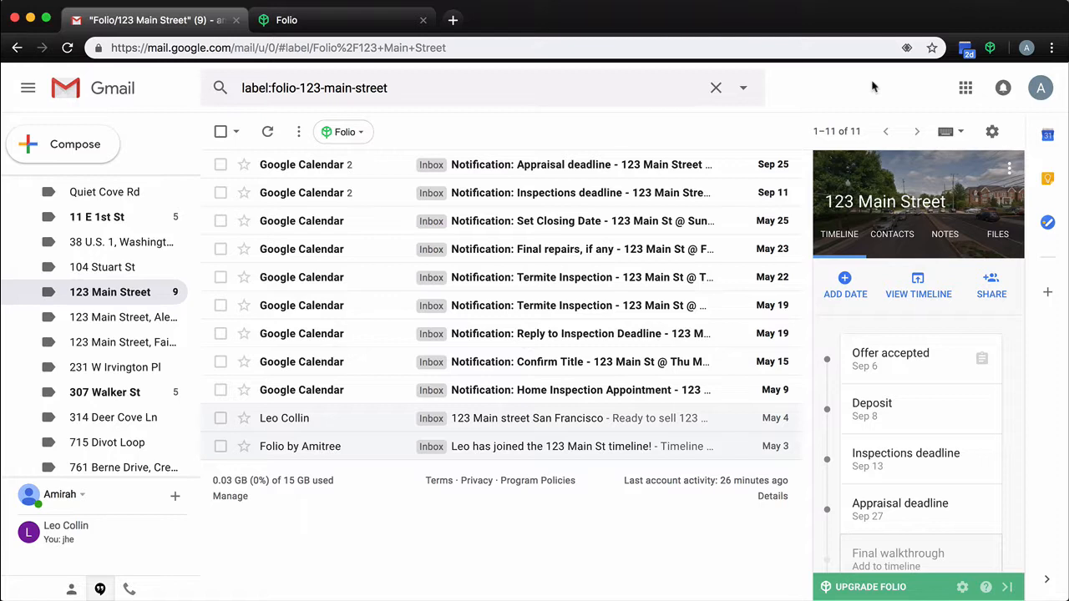
mouse_move(994, 130)
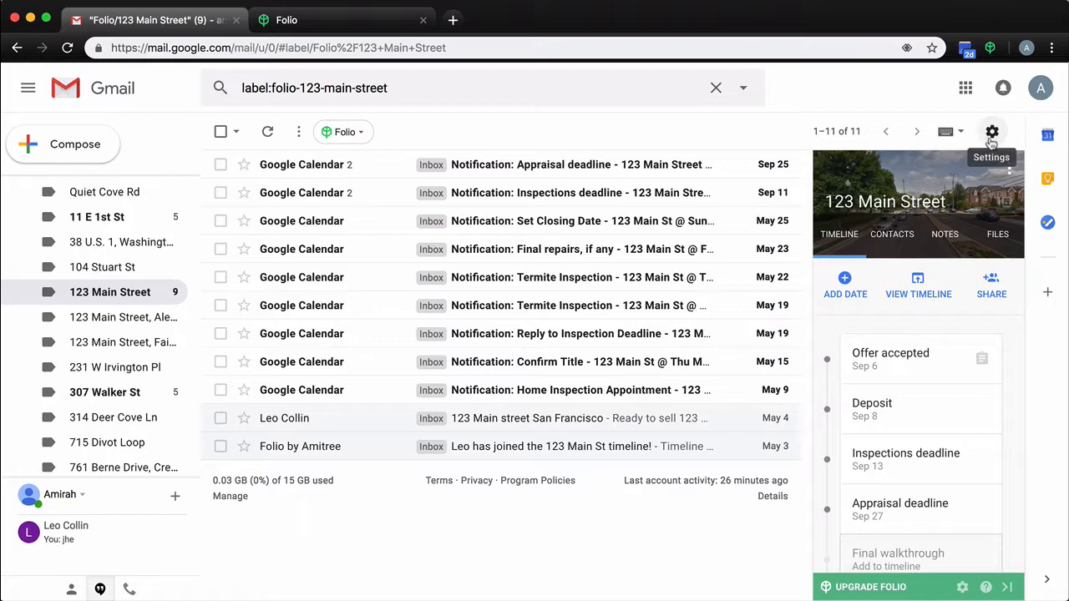
Go from the gear's quick settings to Gmail's full Settings page.
left_click(996, 131)
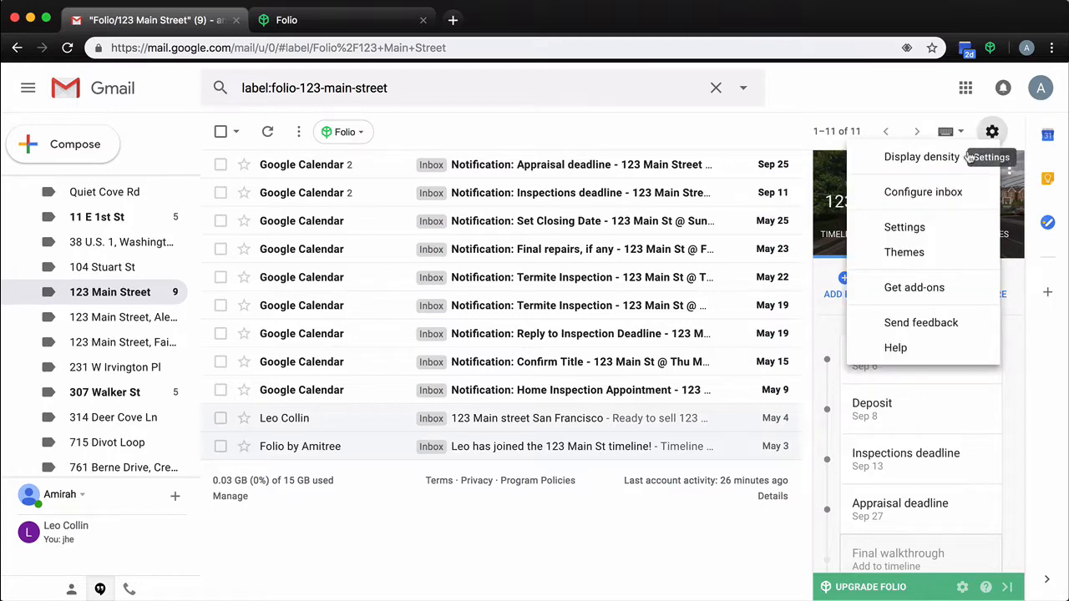
left_click(905, 227)
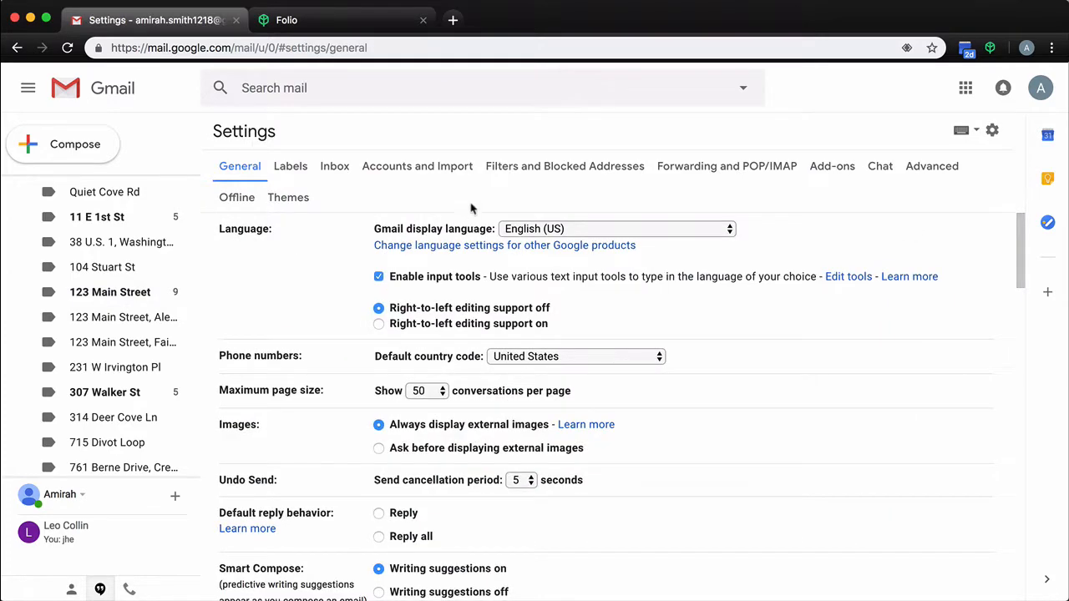
mouse_move(535, 177)
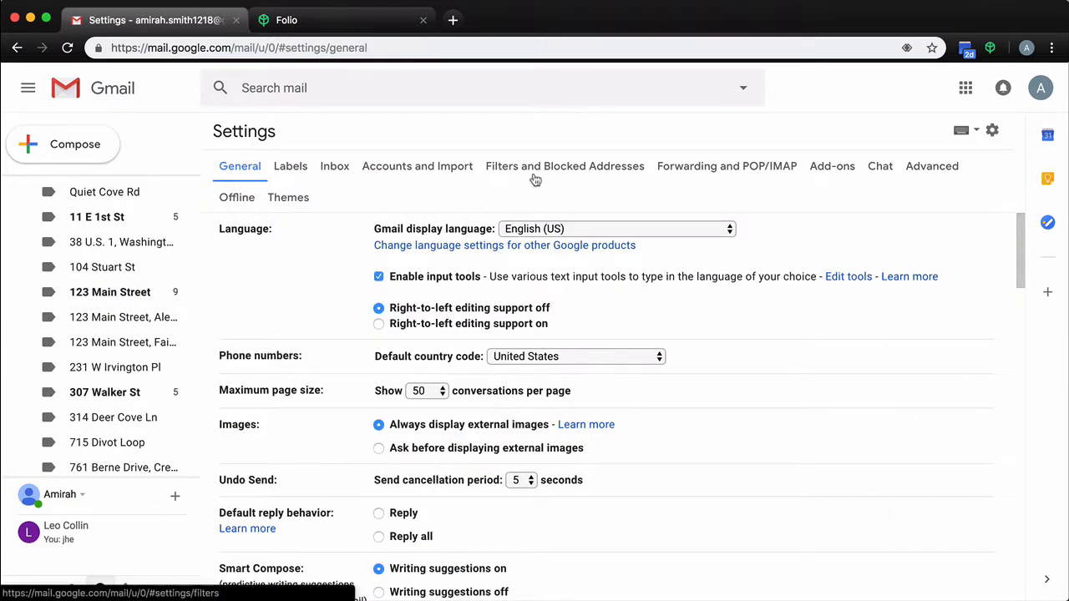
Show the Filters and Blocked Addresses list down to the 123 Main Street filter.
left_click(565, 167)
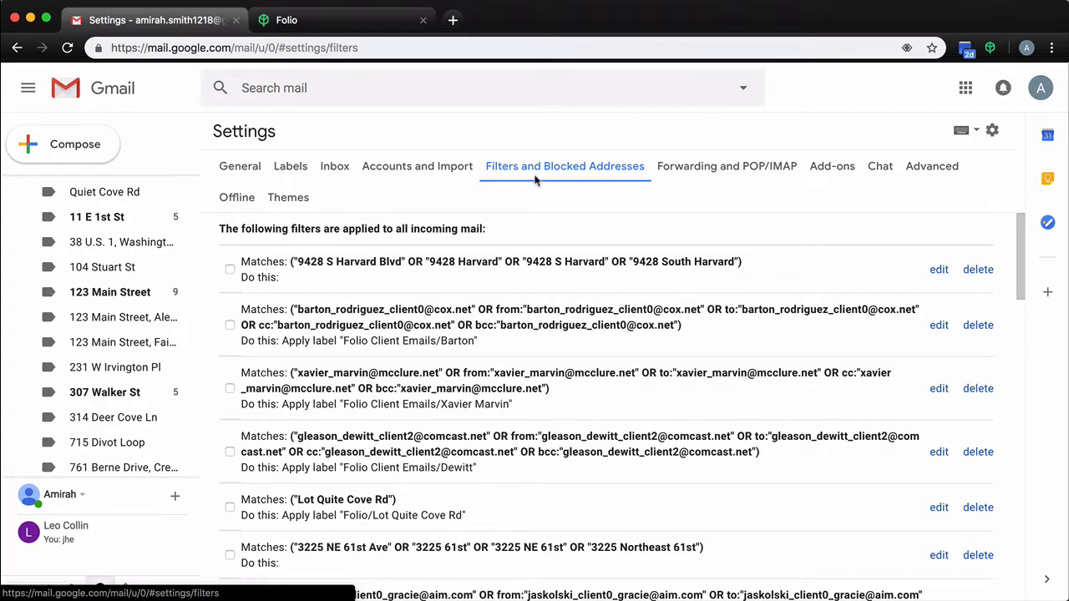
mouse_move(538, 353)
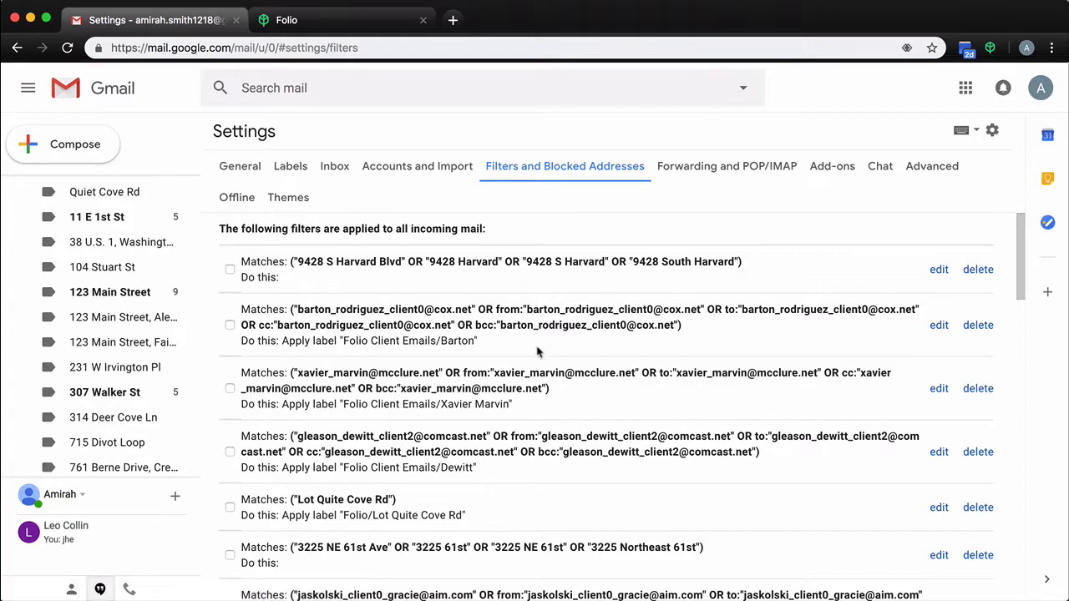
scroll("down", 3)
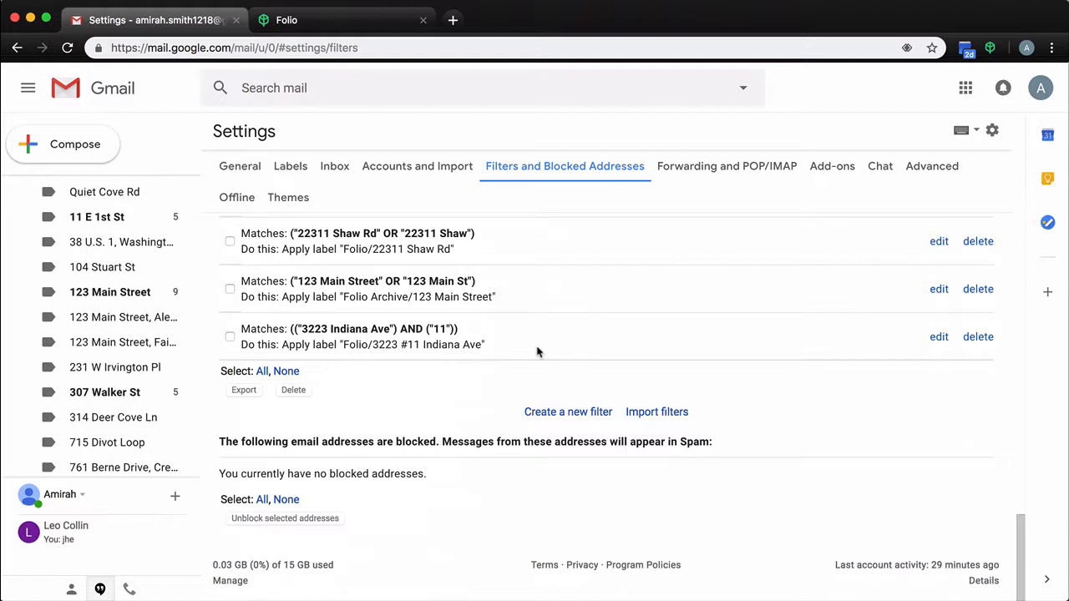
mouse_move(728, 311)
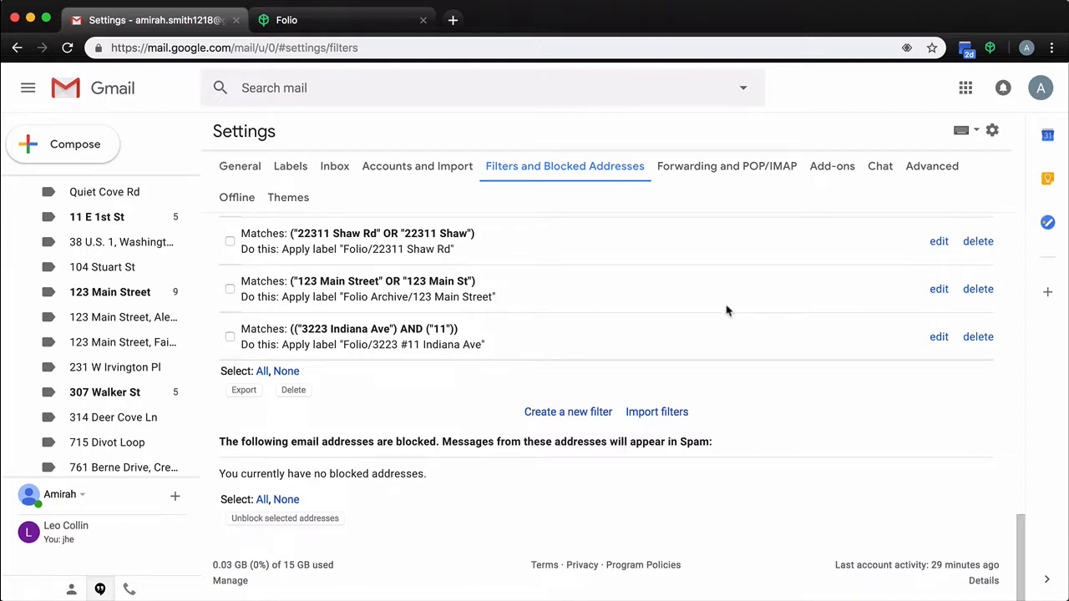
mouse_move(441, 309)
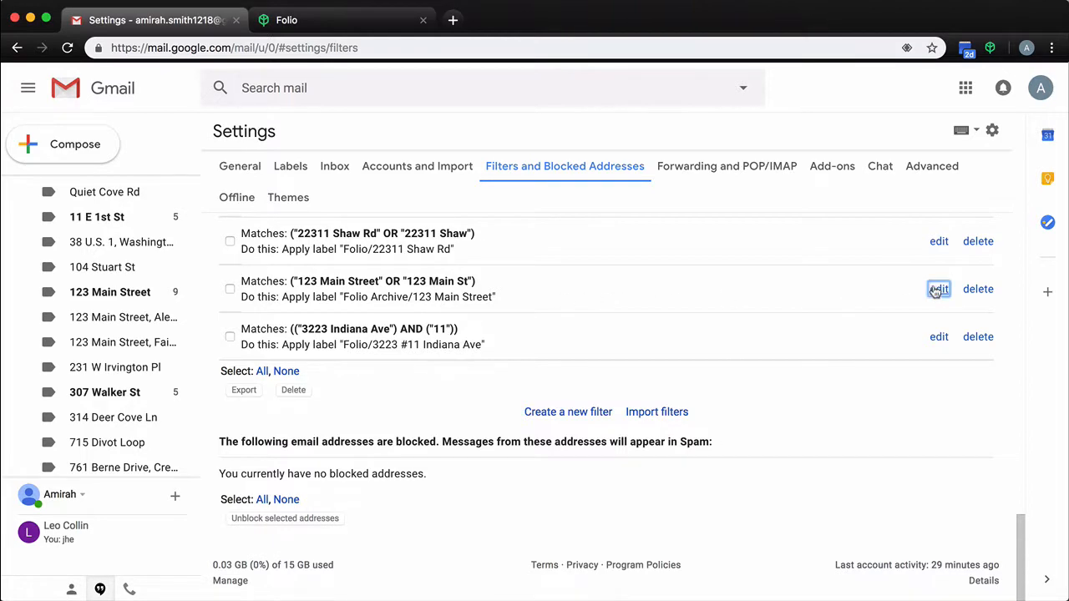
Edit the 123 Main Street filter, revealing its "123 Main Street" OR "123 Main St" criteria.
left_click(939, 289)
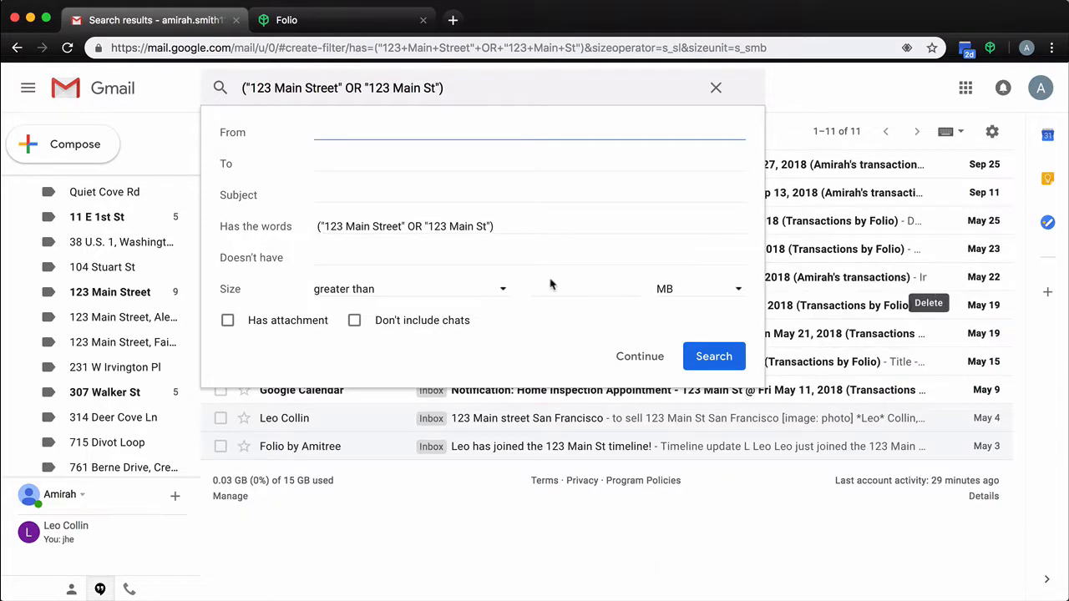
mouse_move(558, 254)
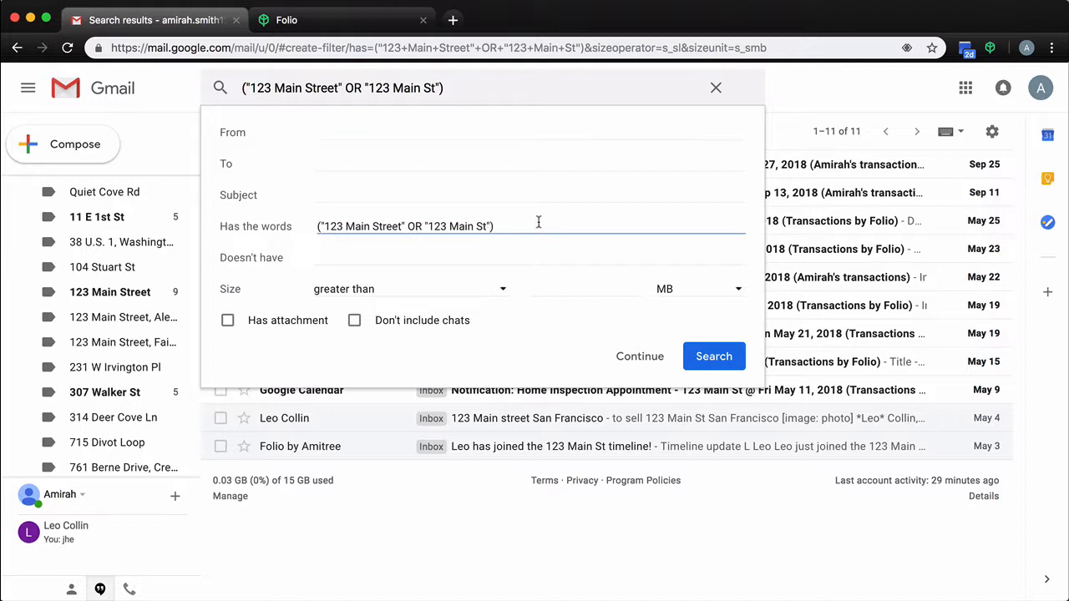
Append OR "123 Main" to the filter's Has the words criteria.
type("OR")
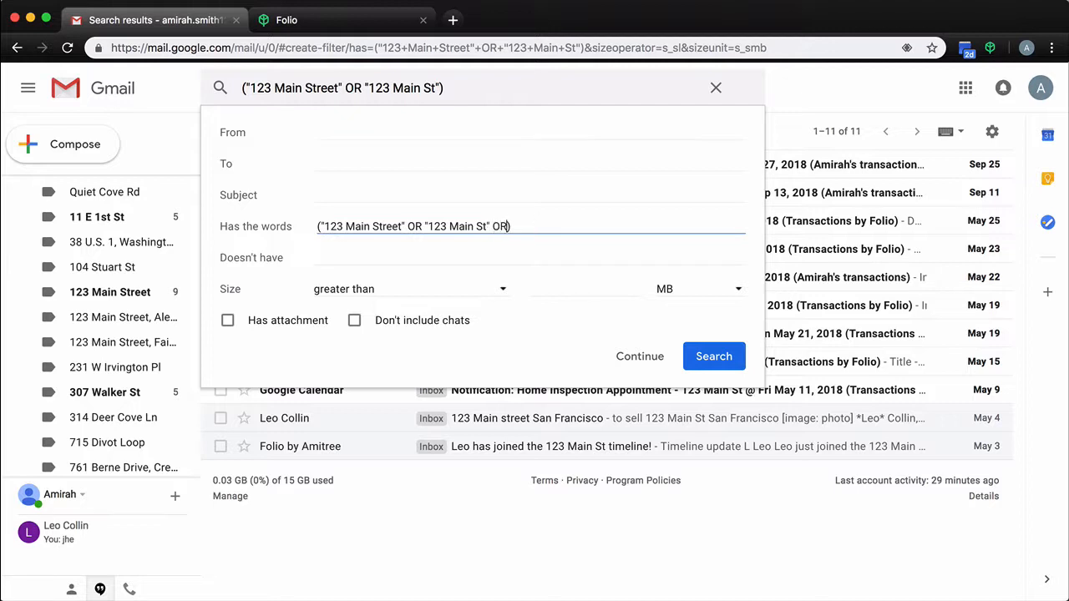
type("\"123 Mai")
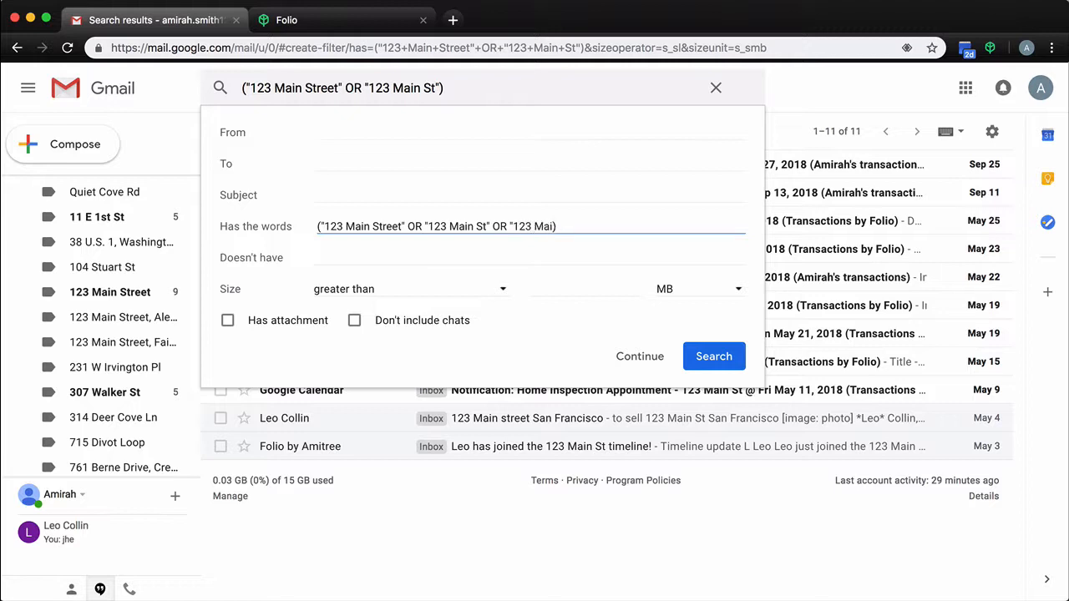
type("n")
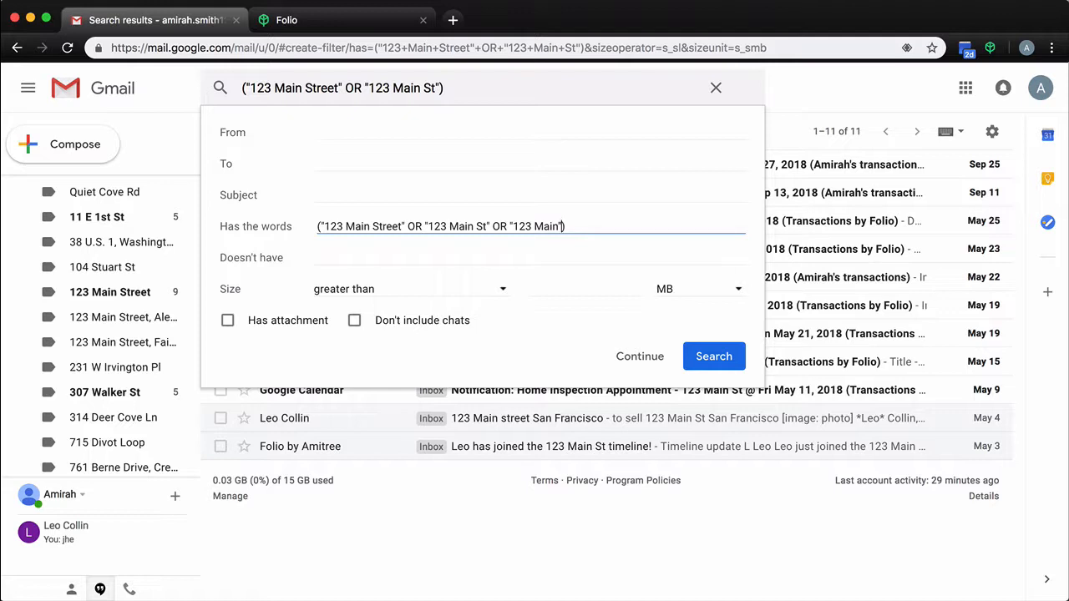
mouse_move(639, 358)
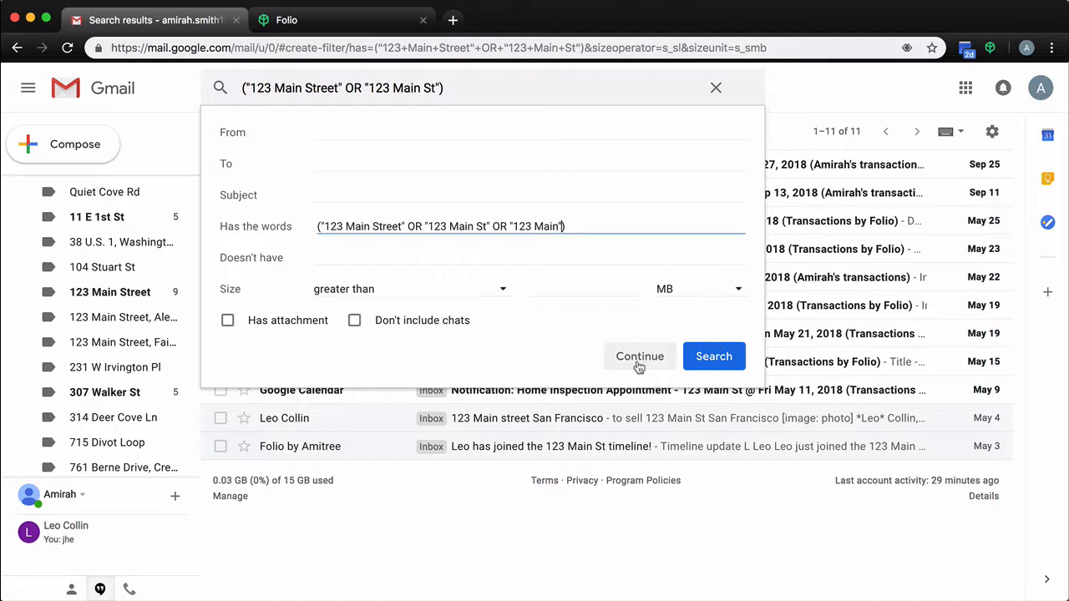
Update the filter, applying it to the 11 matching conversations, and view the 123 Main Street label.
left_click(639, 355)
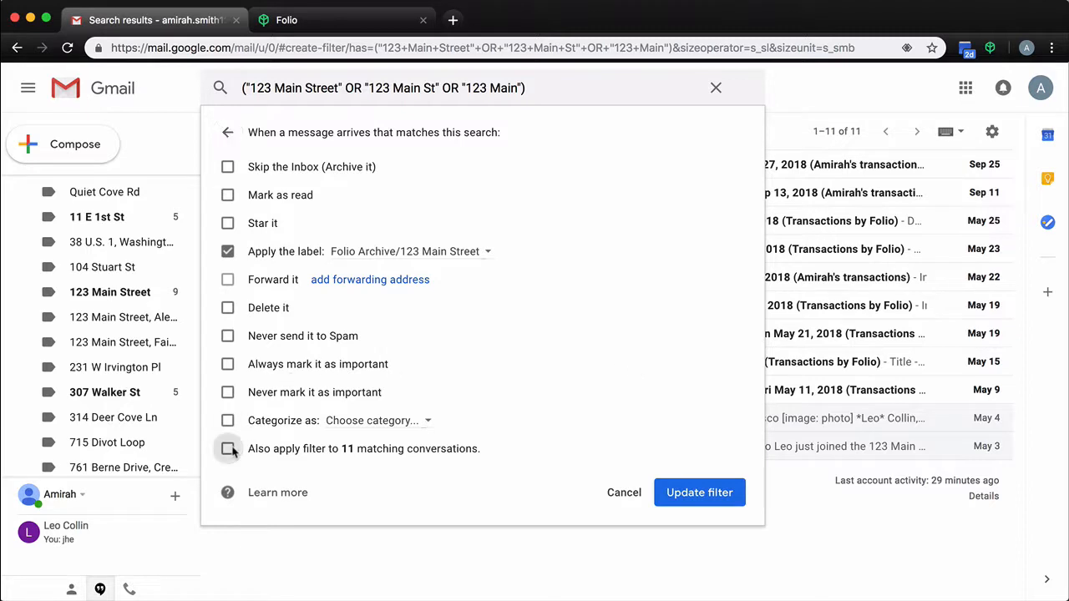
left_click(227, 447)
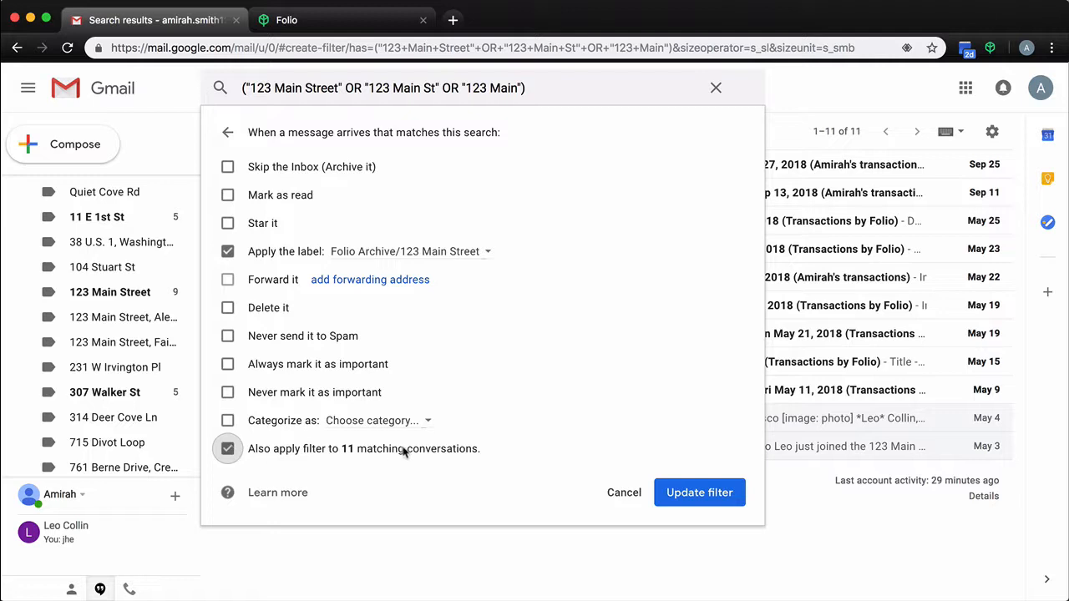
left_click(698, 493)
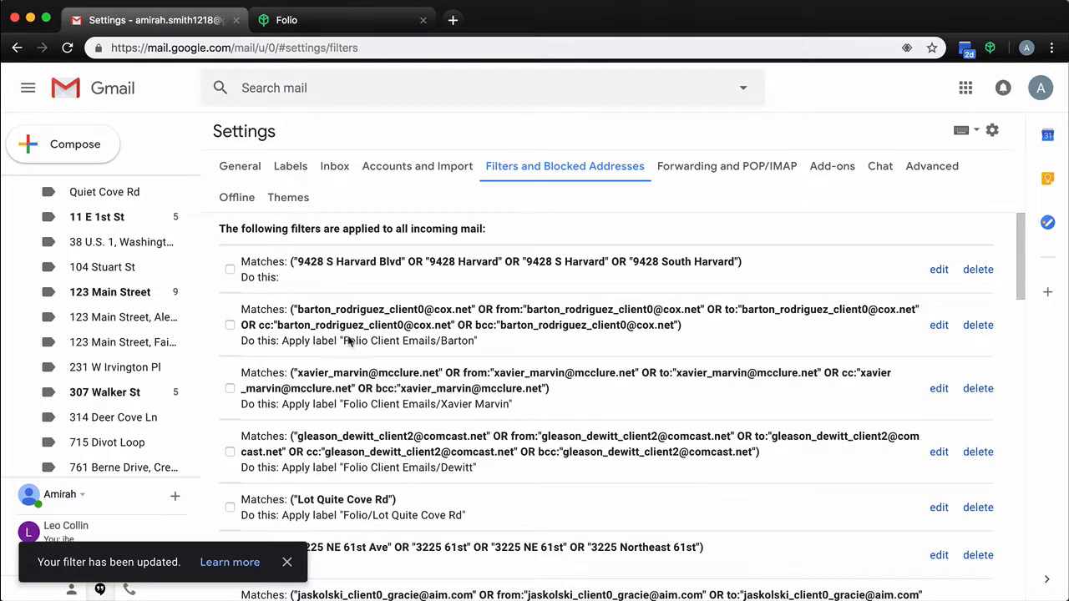
left_click(110, 291)
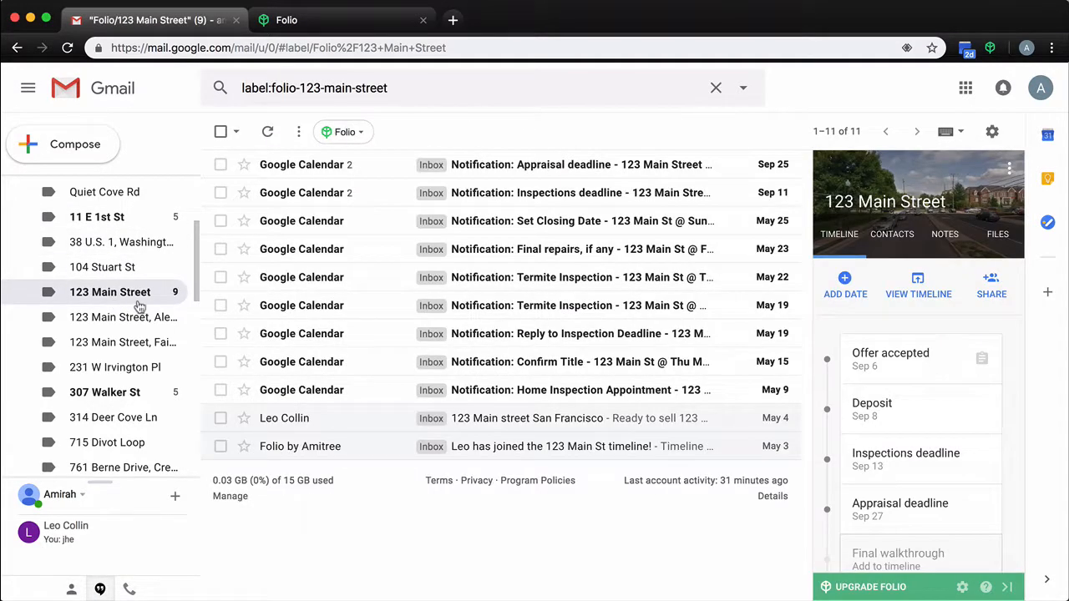